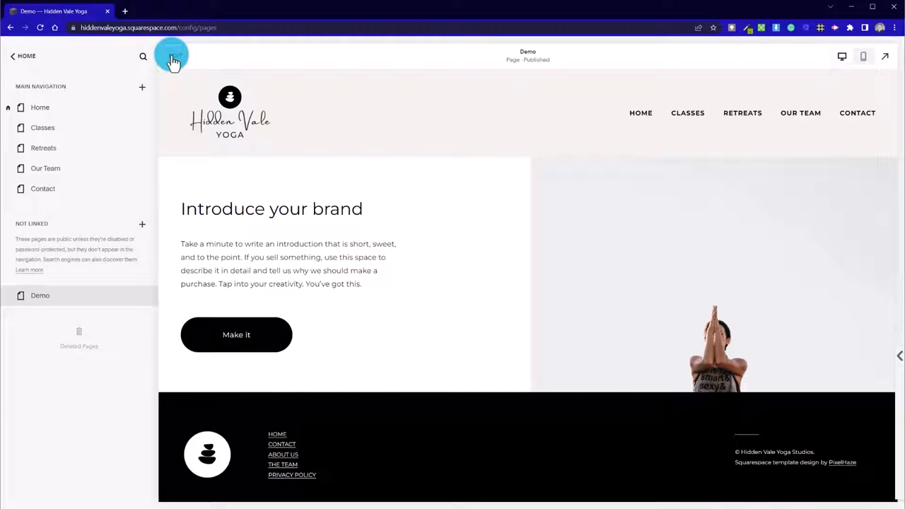
# - Enter the editor for the Demo page
pyautogui.click(172, 58)
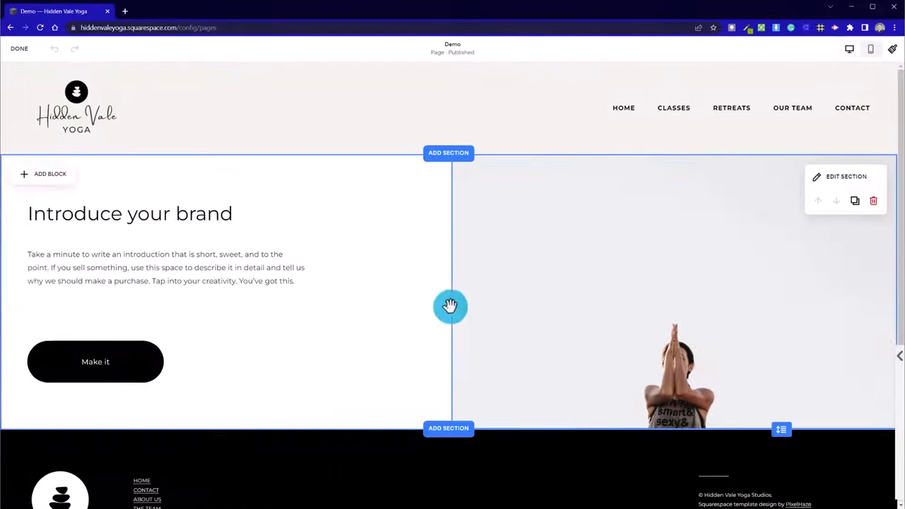
pyautogui.moveTo(779, 313)
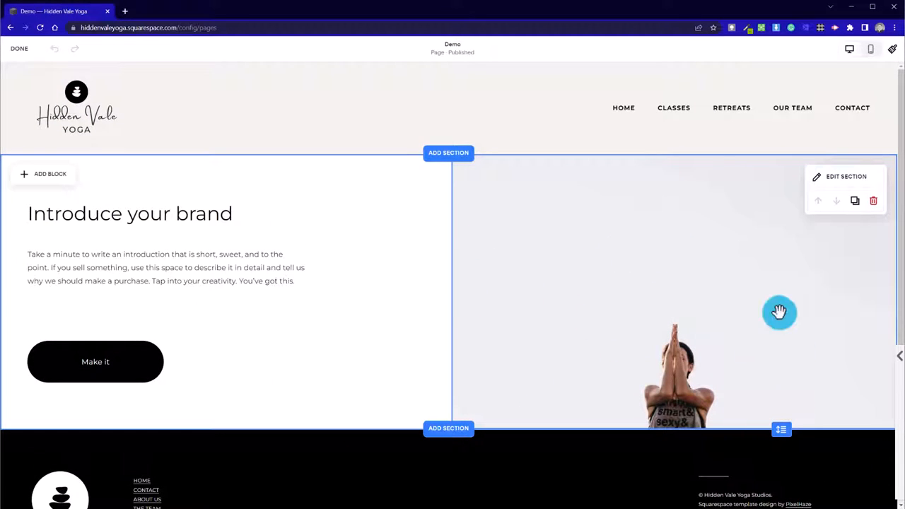
pyautogui.moveTo(673, 330)
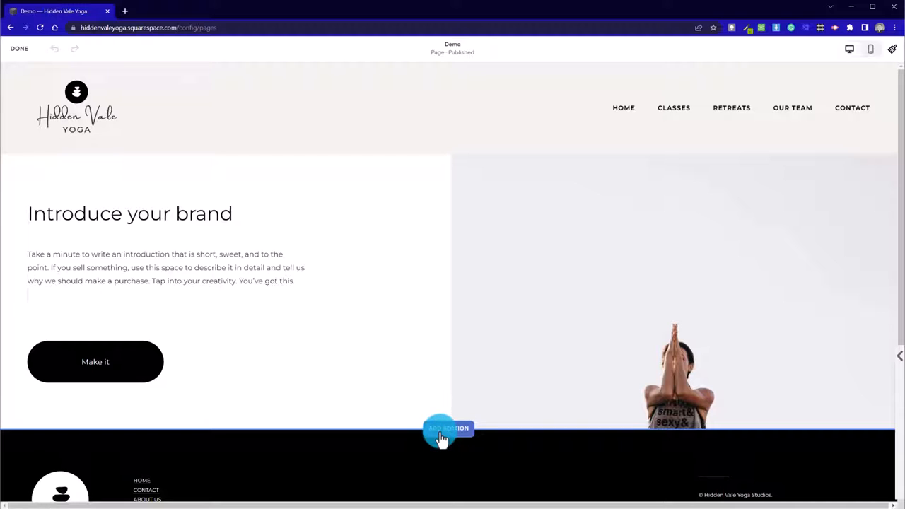
# - Add a blank Classic Editor section below the intro section
pyautogui.click(450, 430)
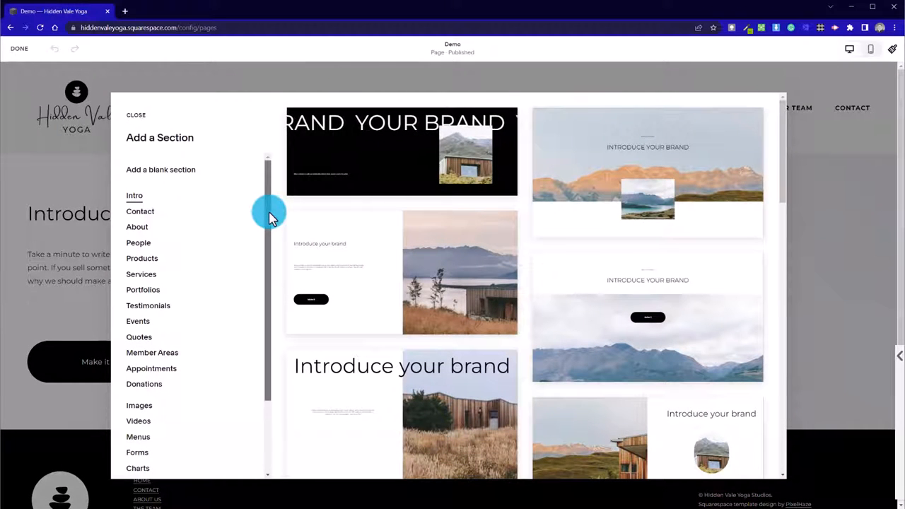
pyautogui.scroll(-3)
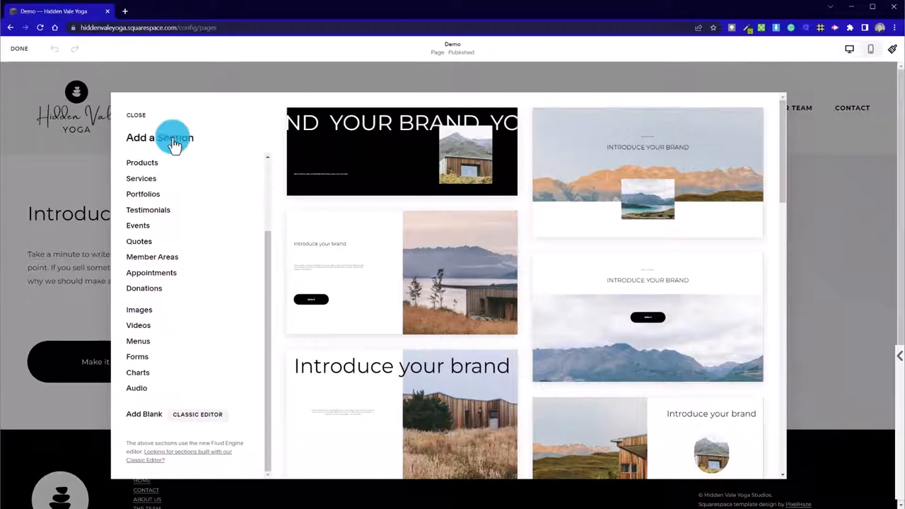
pyautogui.moveTo(191, 417)
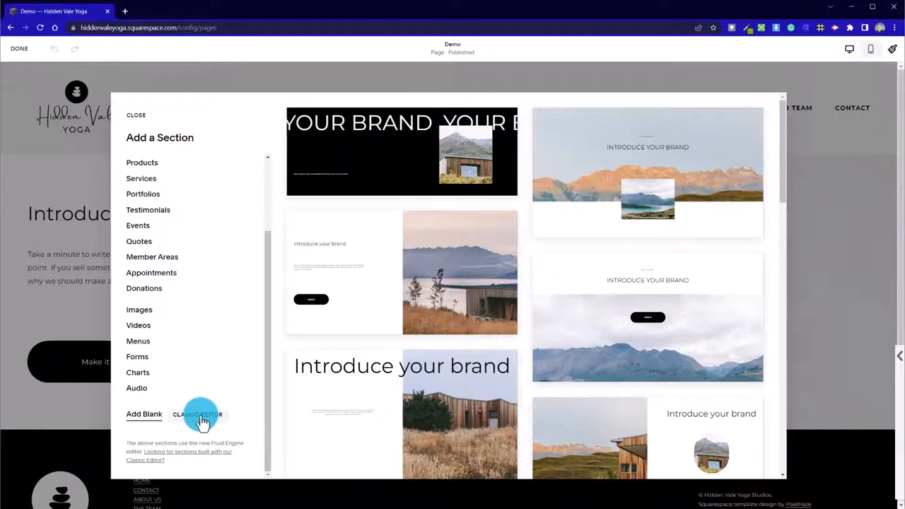
pyautogui.click(135, 115)
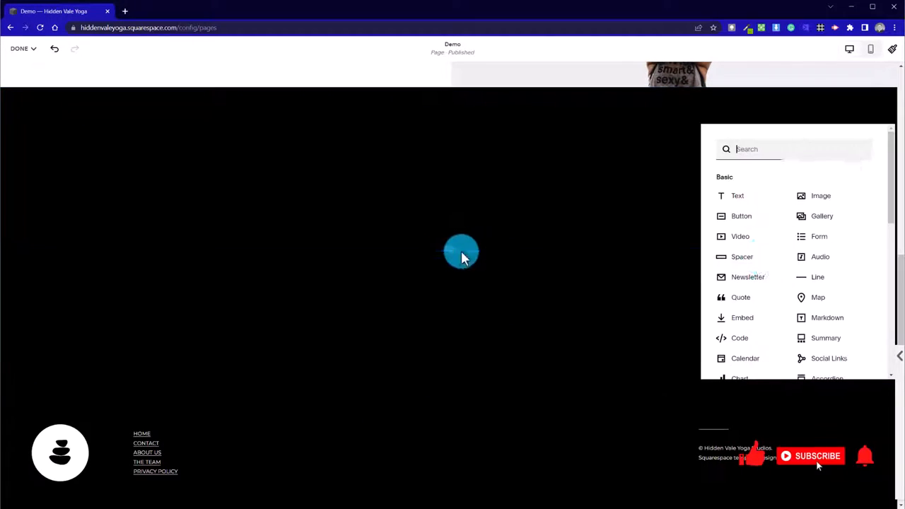
# - Insert a Text block with placeholder Lorem ipsum paragraphs into the new section
pyautogui.click(738, 195)
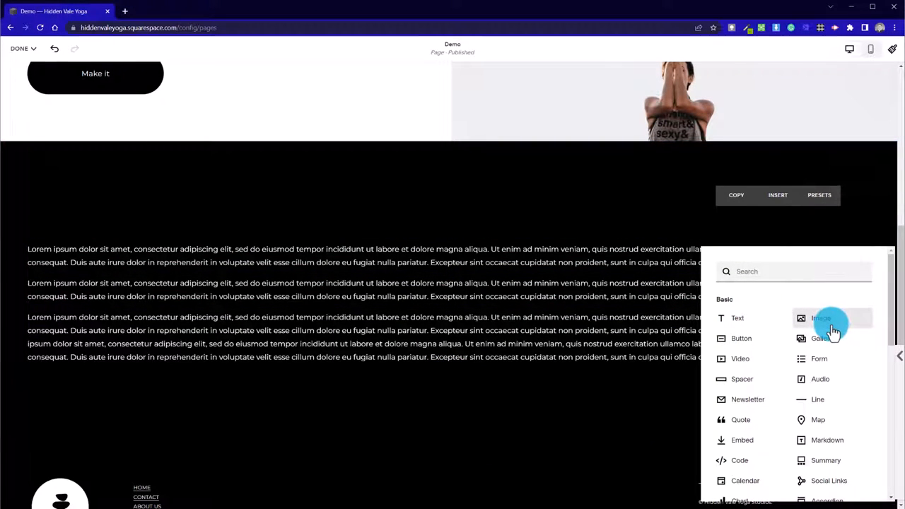
# - Insert an Image block below the text filled with the beach yoga group photo from the library
pyautogui.click(820, 318)
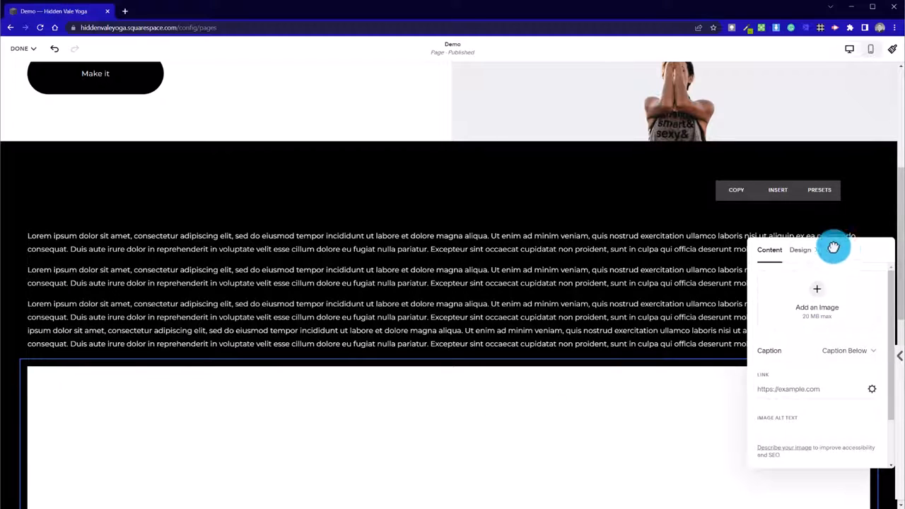
pyautogui.click(817, 289)
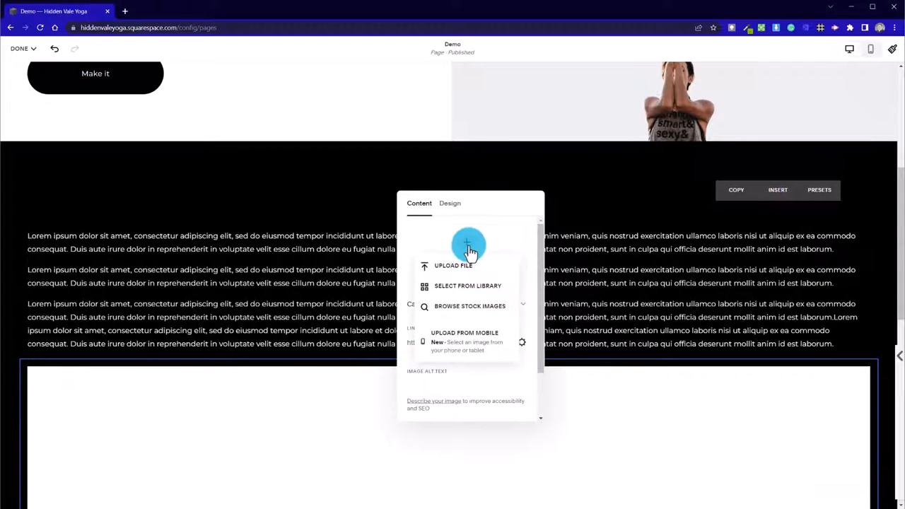
pyautogui.click(466, 285)
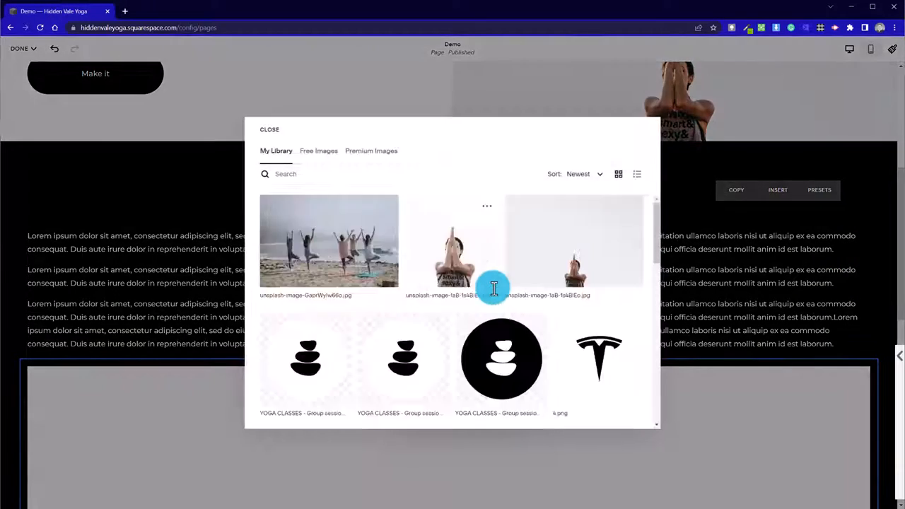
pyautogui.click(328, 240)
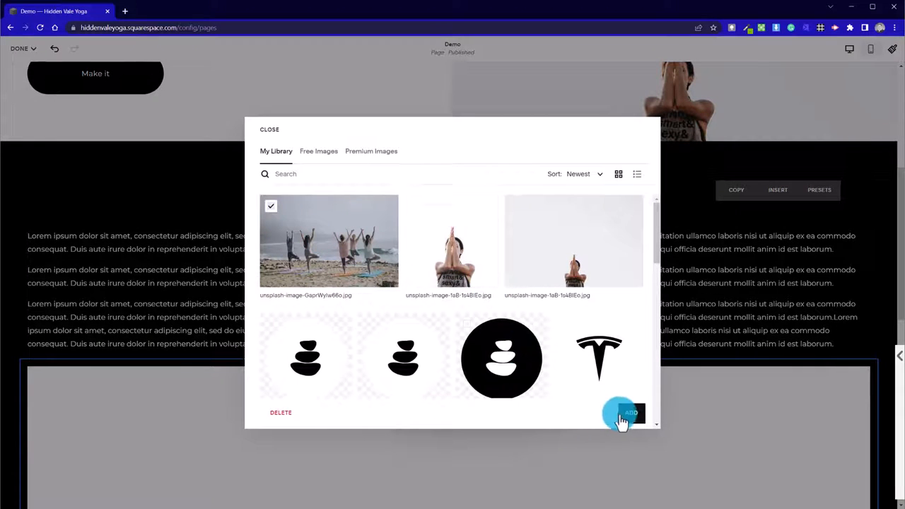
pyautogui.click(628, 413)
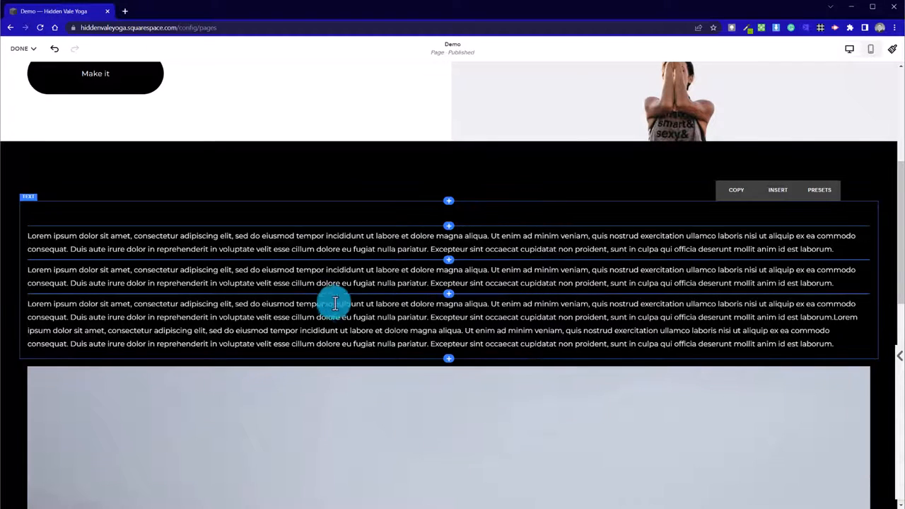
# - Place the beach yoga image to the right of the second and third paragraphs so text wraps beside it
pyautogui.scroll(-3)
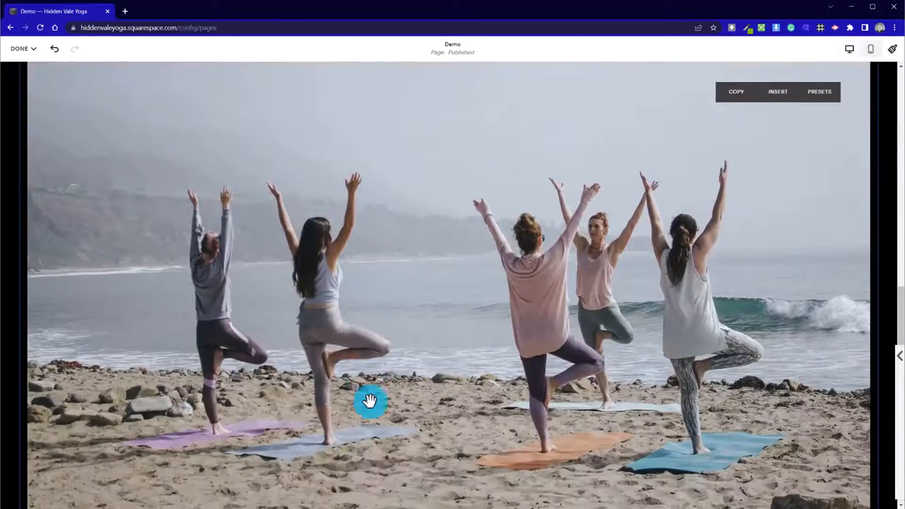
pyautogui.scroll(-3)
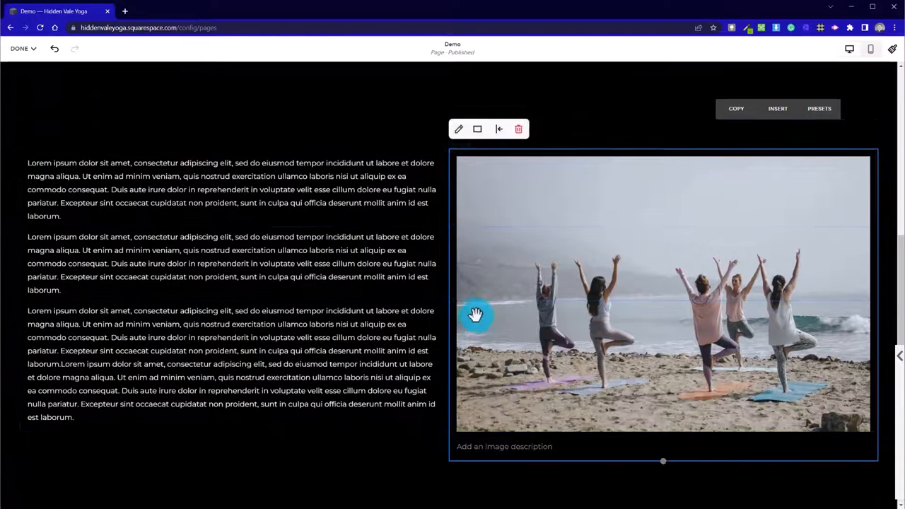
pyautogui.moveTo(445, 328)
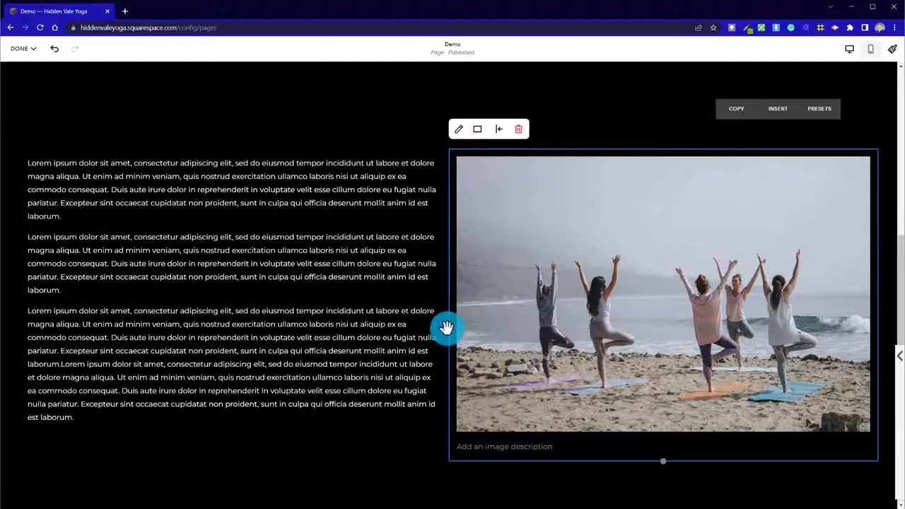
pyautogui.moveTo(447, 328); pyautogui.dragTo(478, 252)
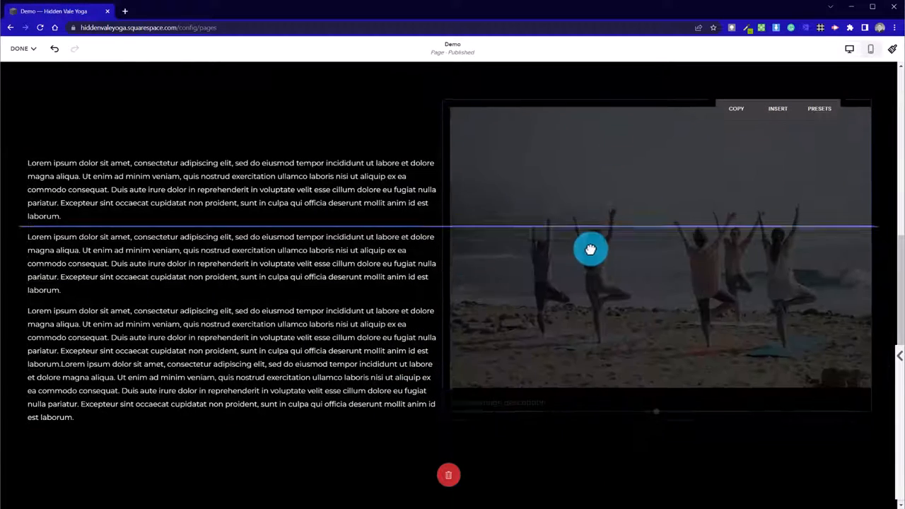
pyautogui.moveTo(591, 249); pyautogui.dragTo(460, 384)
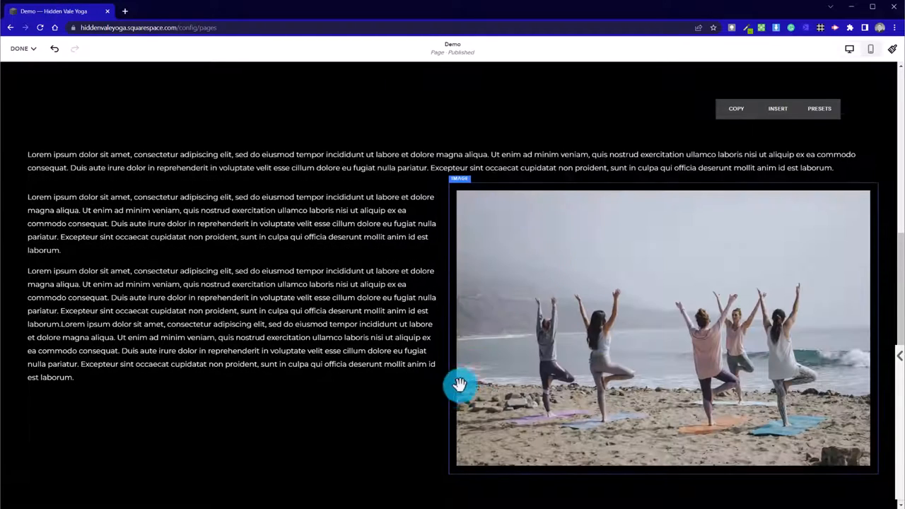
pyautogui.moveTo(452, 344)
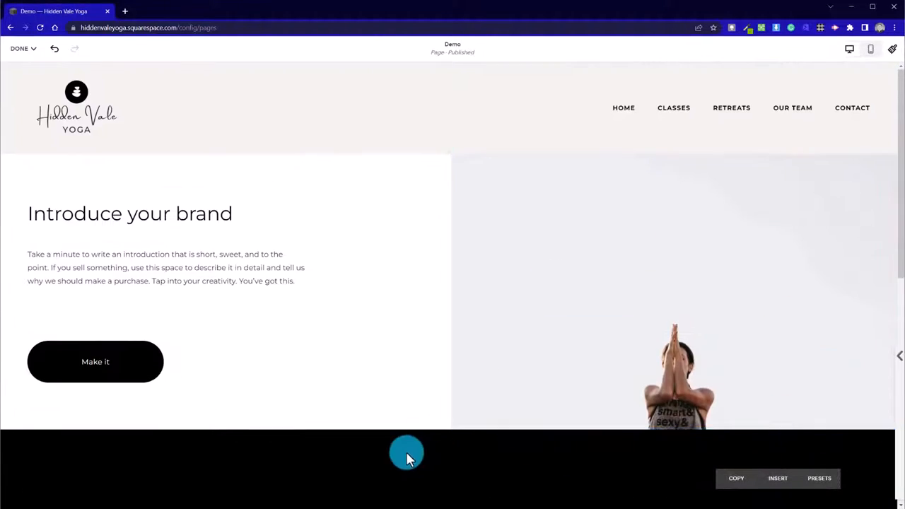
# - Review the saved Demo page with text wrapped around the image, then re-enter editing
pyautogui.scroll(-3)
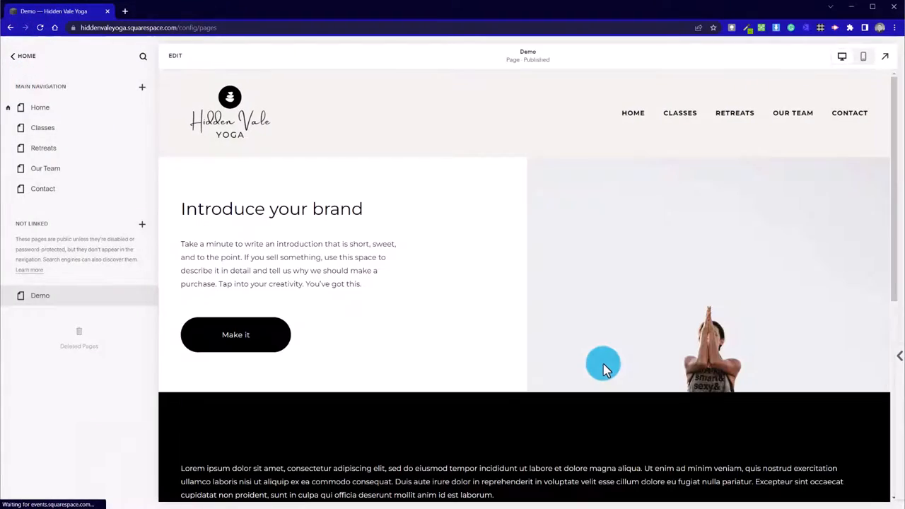
pyautogui.scroll(-3)
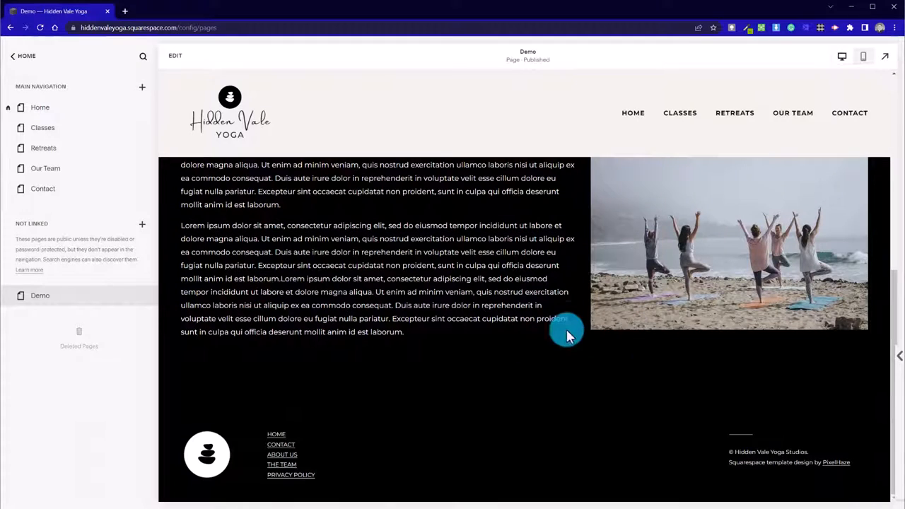
pyautogui.scroll(3)
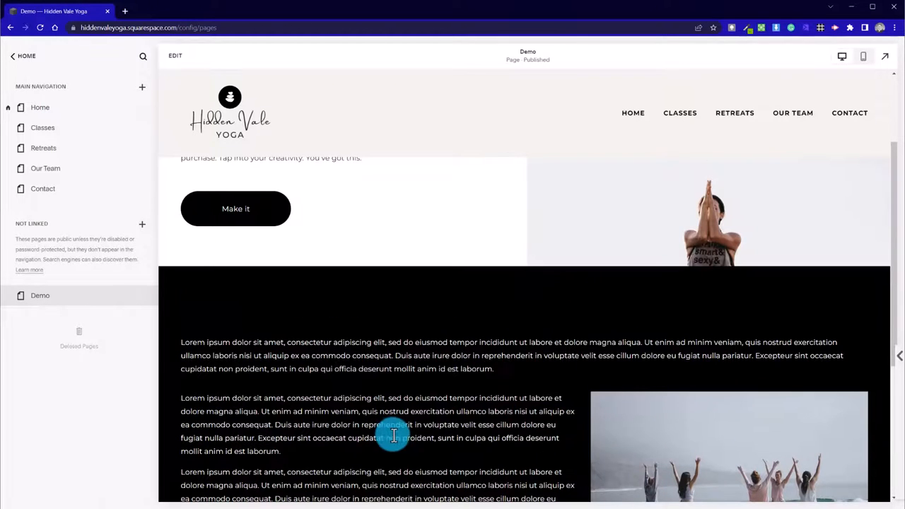
pyautogui.scroll(3)
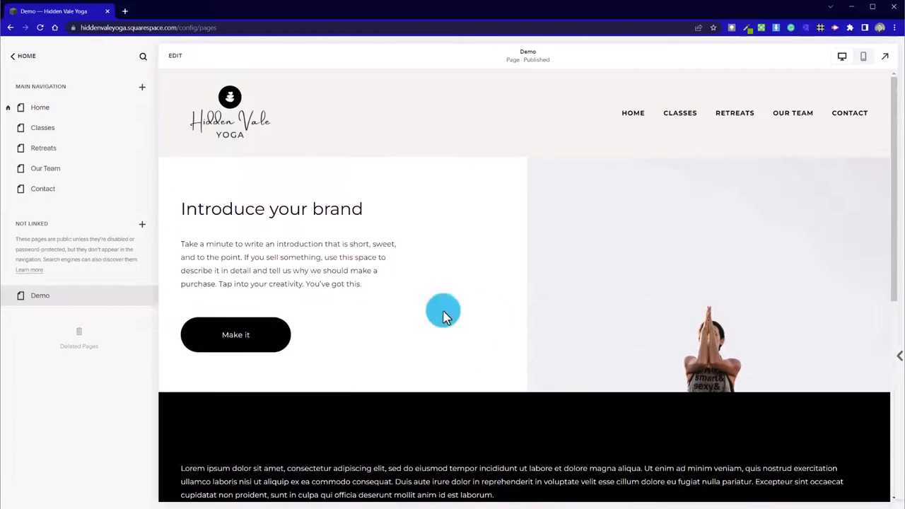
pyautogui.moveTo(235, 207)
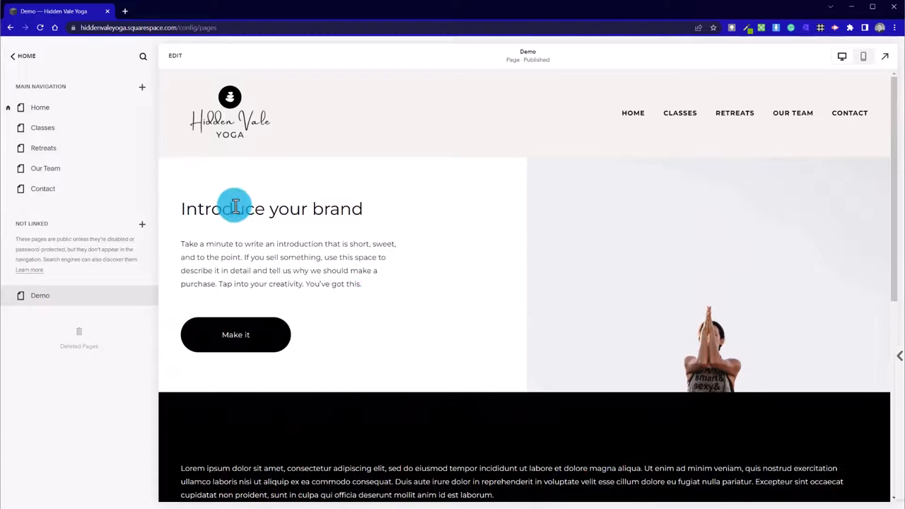
pyautogui.moveTo(488, 299)
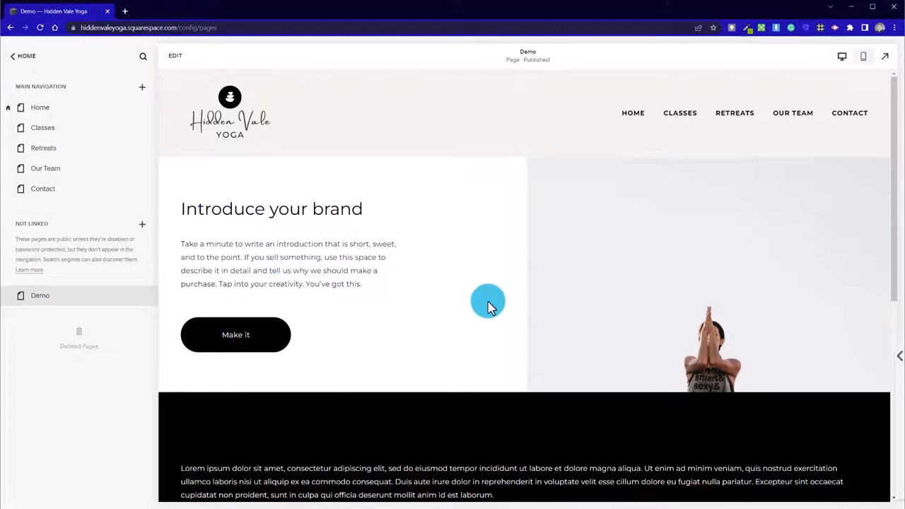
pyautogui.moveTo(409, 286)
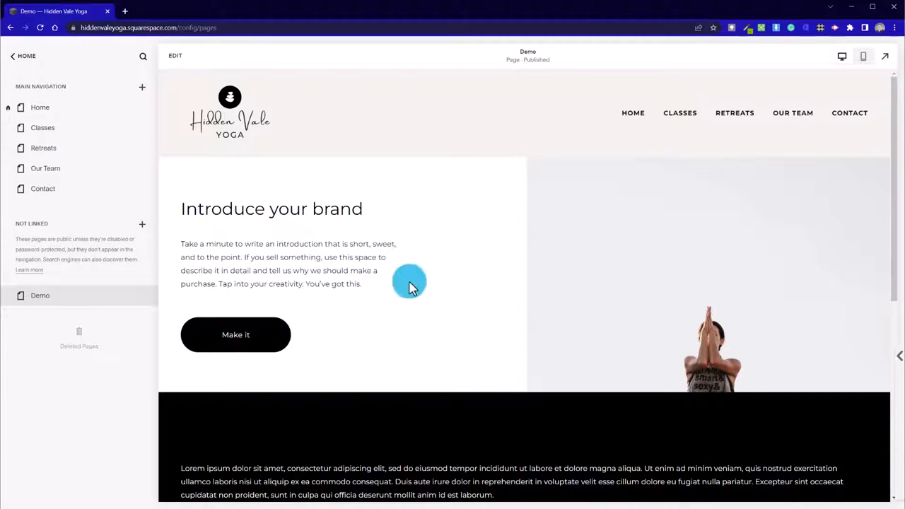
pyautogui.scroll(-3)
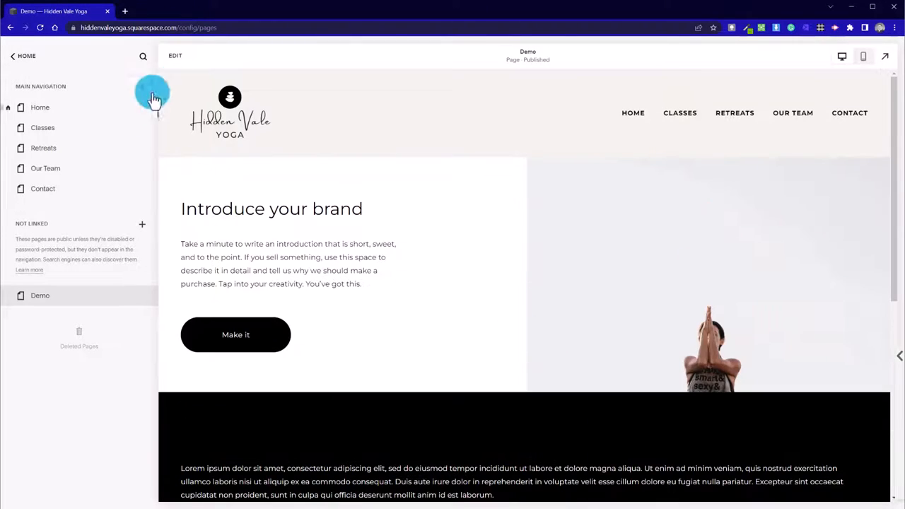
pyautogui.click(175, 55)
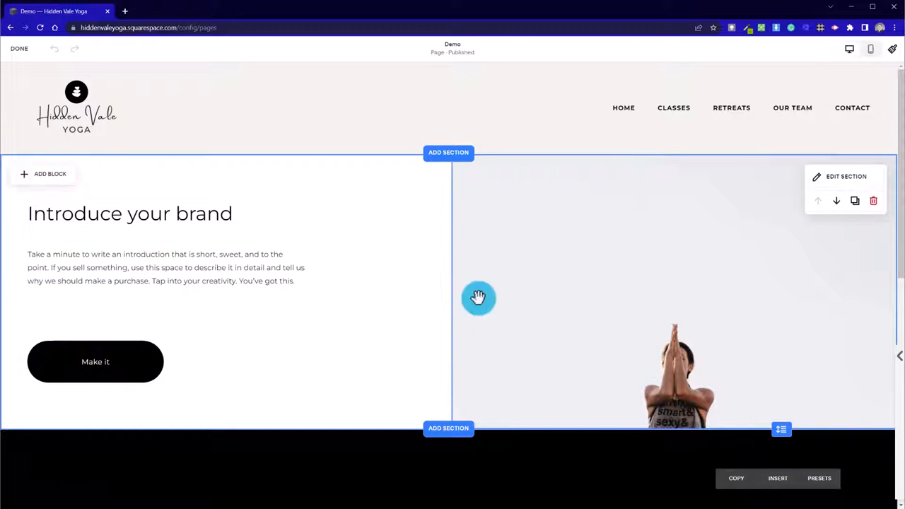
# - Set the text-and-image section's height to S and content width to M
pyautogui.scroll(-3)
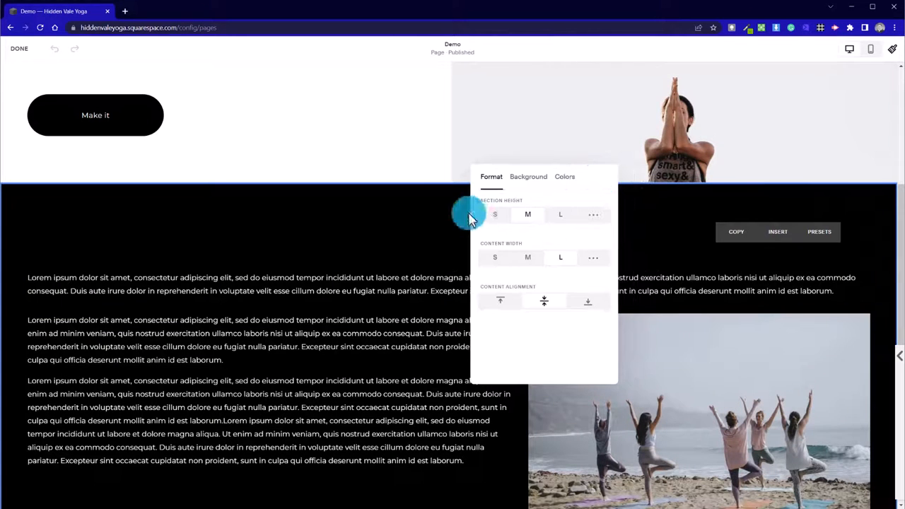
pyautogui.click(495, 215)
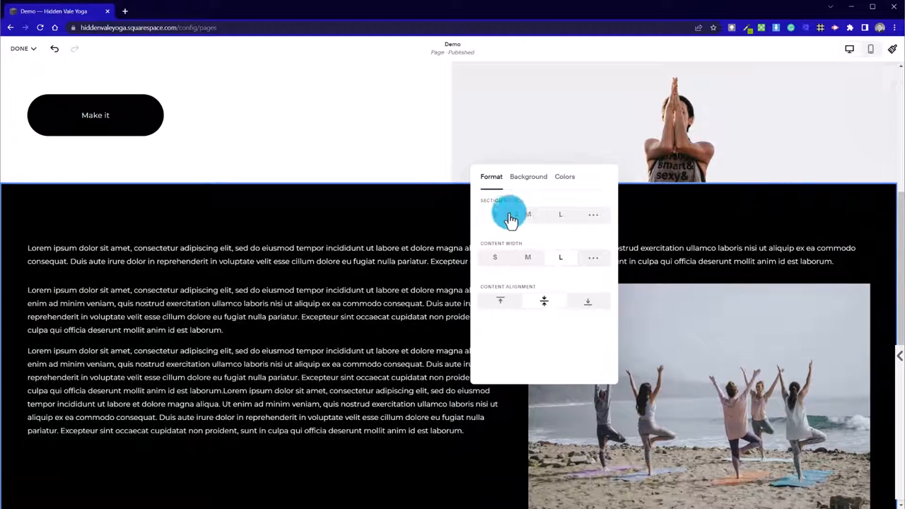
pyautogui.click(528, 258)
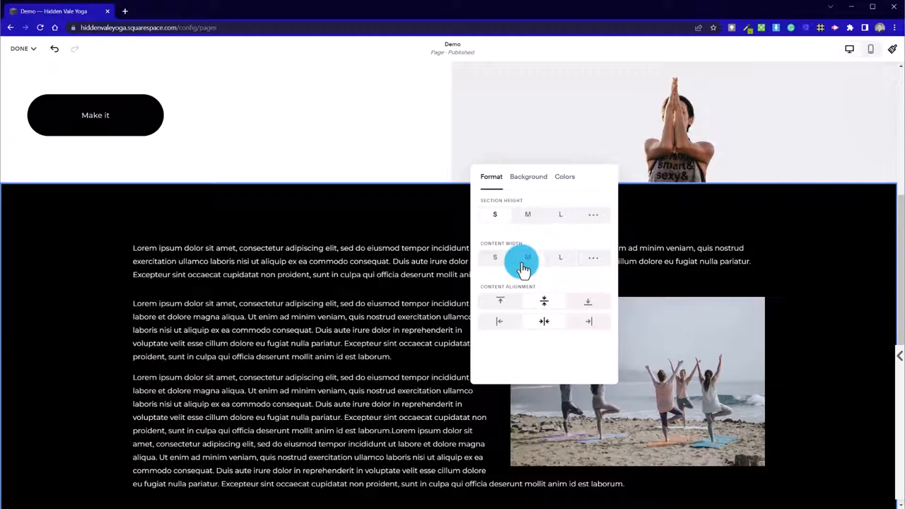
pyautogui.click(527, 258)
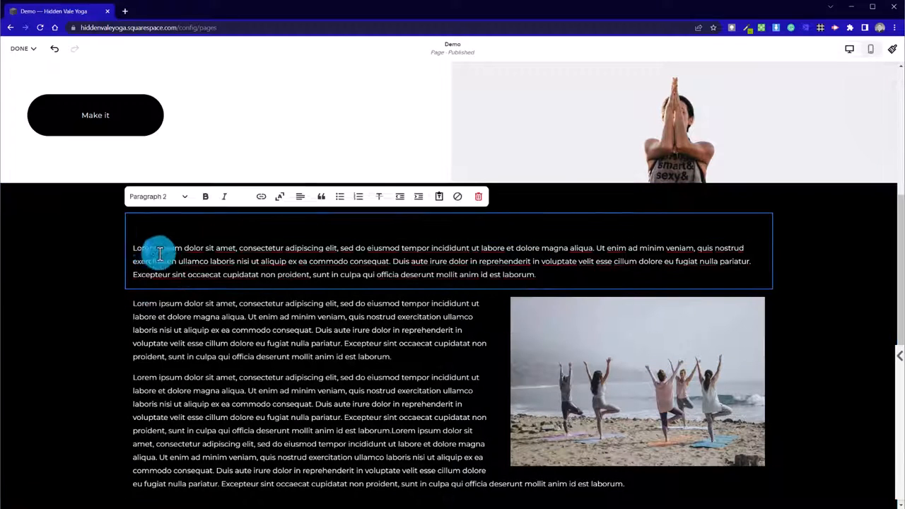
# - Format the first Lorem ipsum paragraph as Heading 2, keeping the second as Paragraph
pyautogui.click(158, 197)
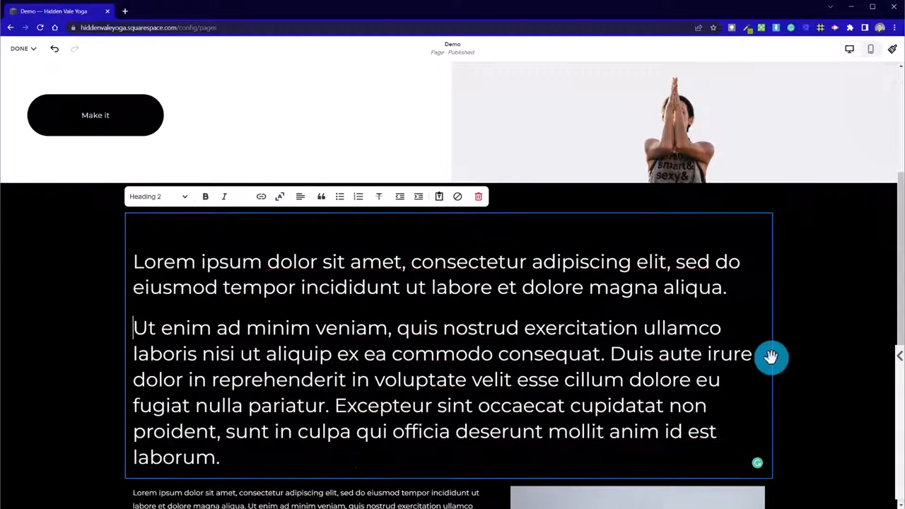
pyautogui.click(158, 195)
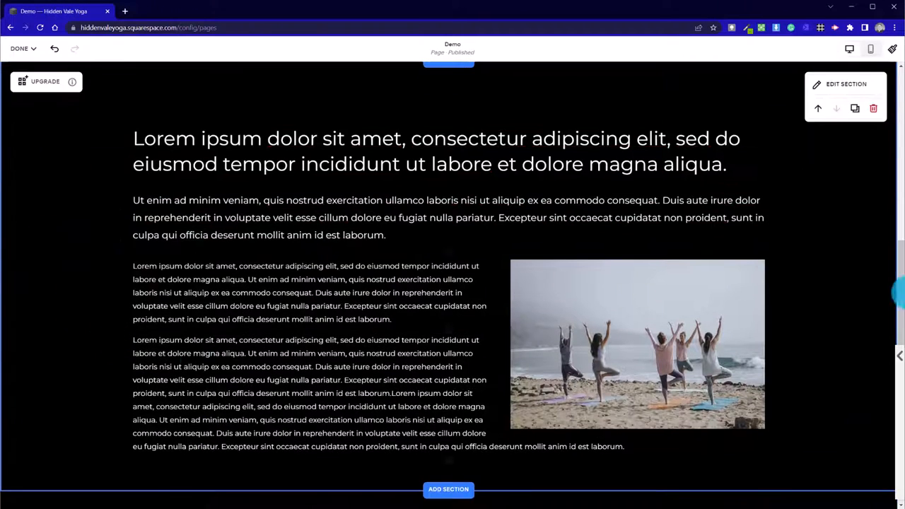
# - Apply the overlap card layout to the beach yoga image with its 'Make it stand out' caption
pyautogui.click(483, 427)
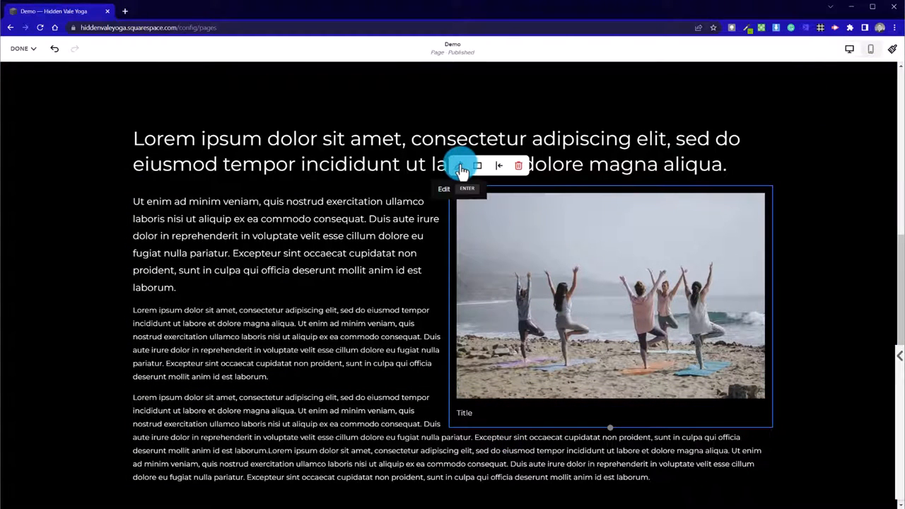
pyautogui.moveTo(500, 164)
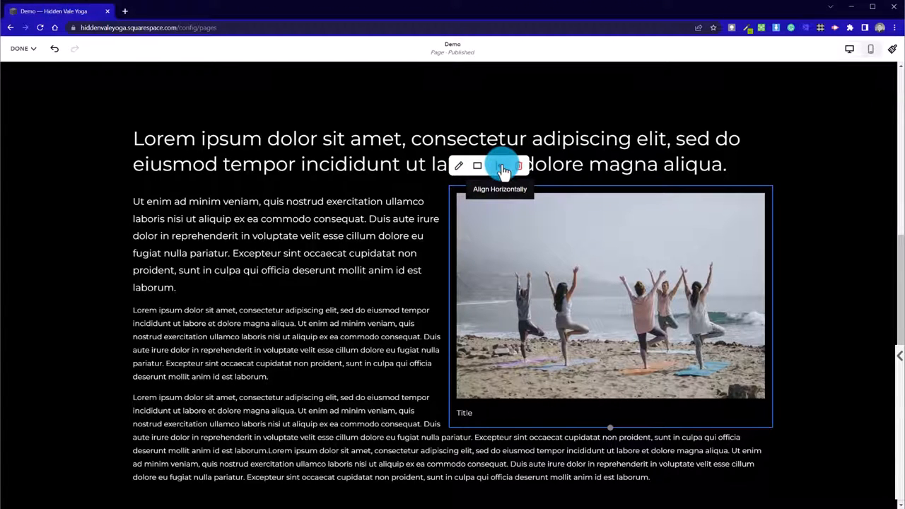
pyautogui.click(478, 166)
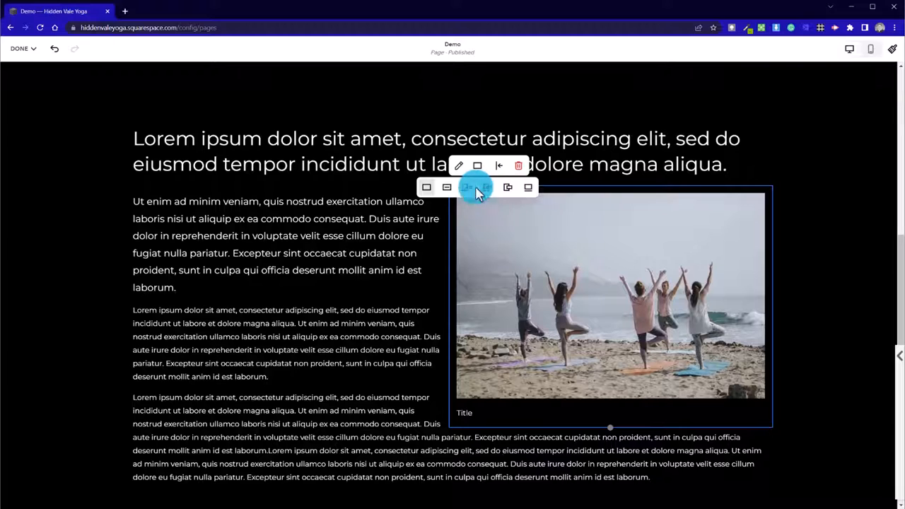
pyautogui.moveTo(508, 186)
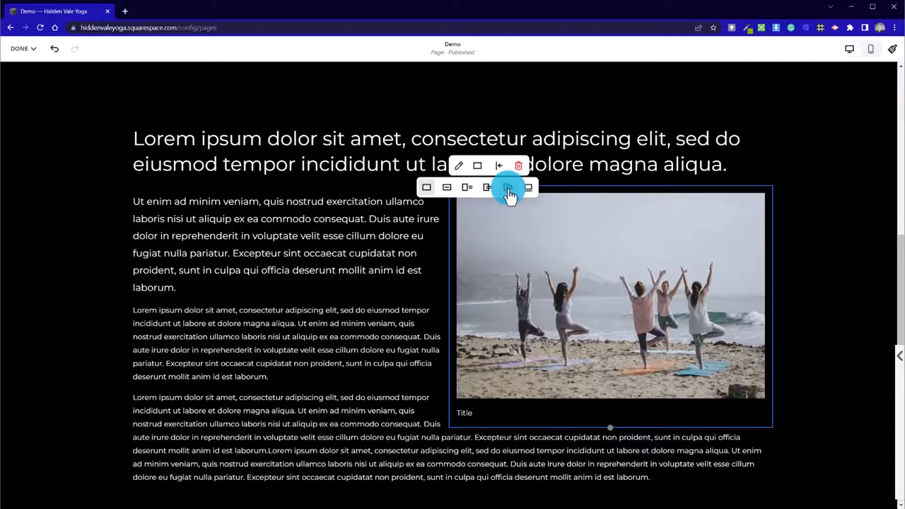
pyautogui.click(506, 187)
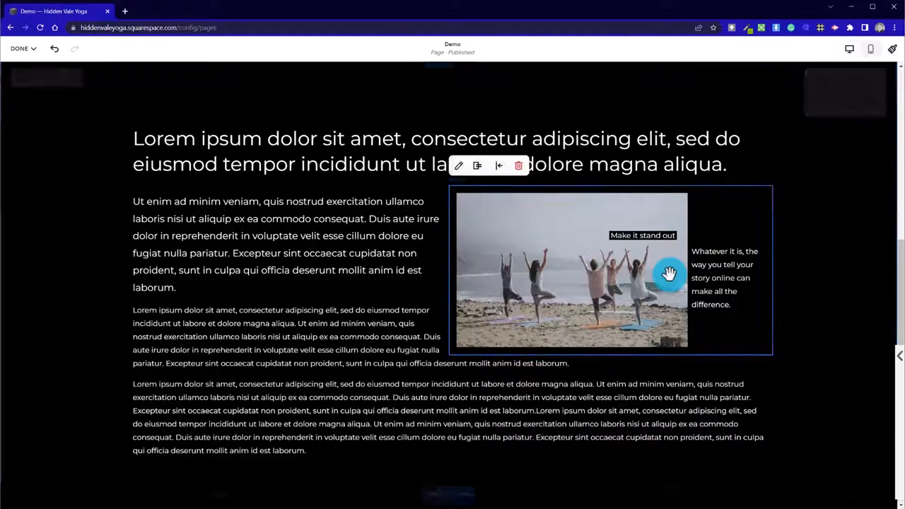
pyautogui.moveTo(506, 190)
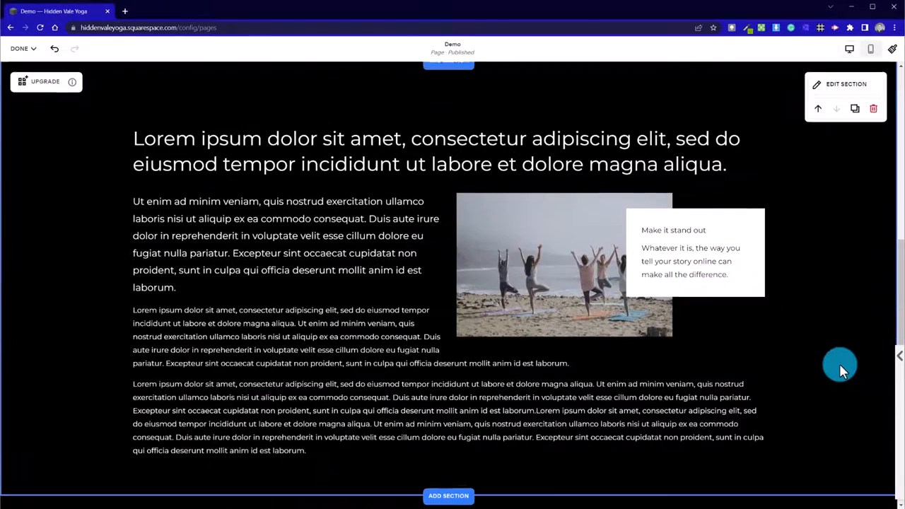
pyautogui.scroll(3)
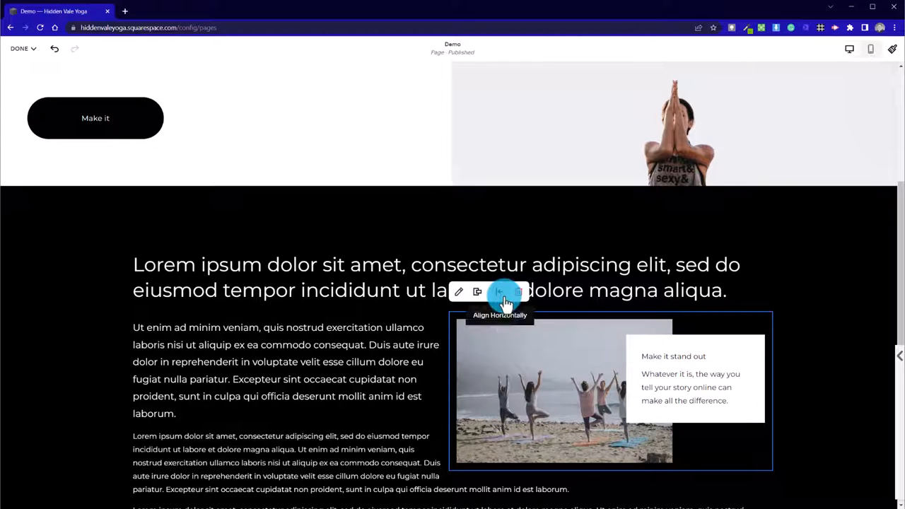
pyautogui.click(501, 291)
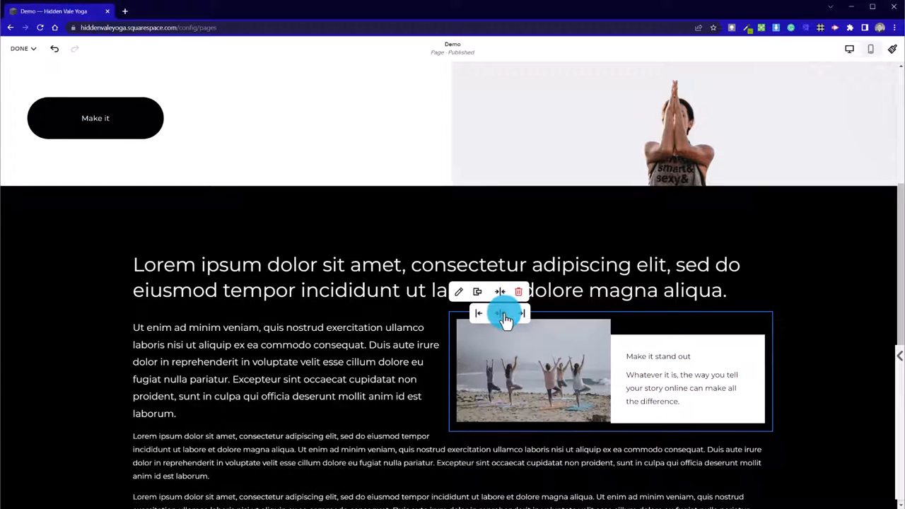
pyautogui.click(500, 314)
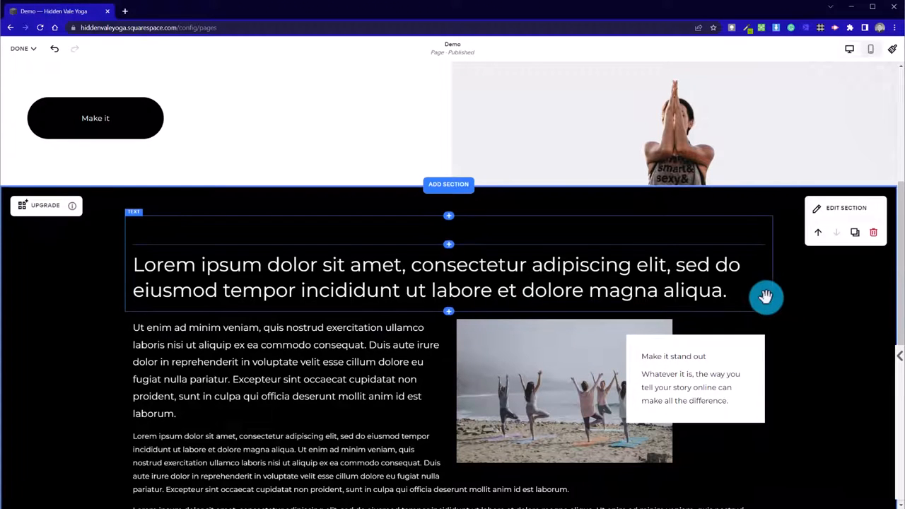
# - Save the page edits via Done > Save and re-enter editing on the Demo page
pyautogui.click(19, 48)
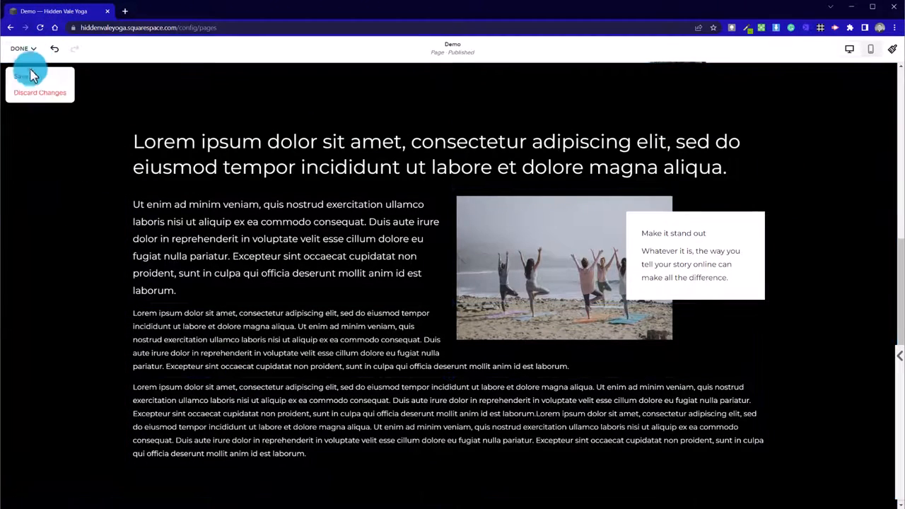
pyautogui.click(21, 76)
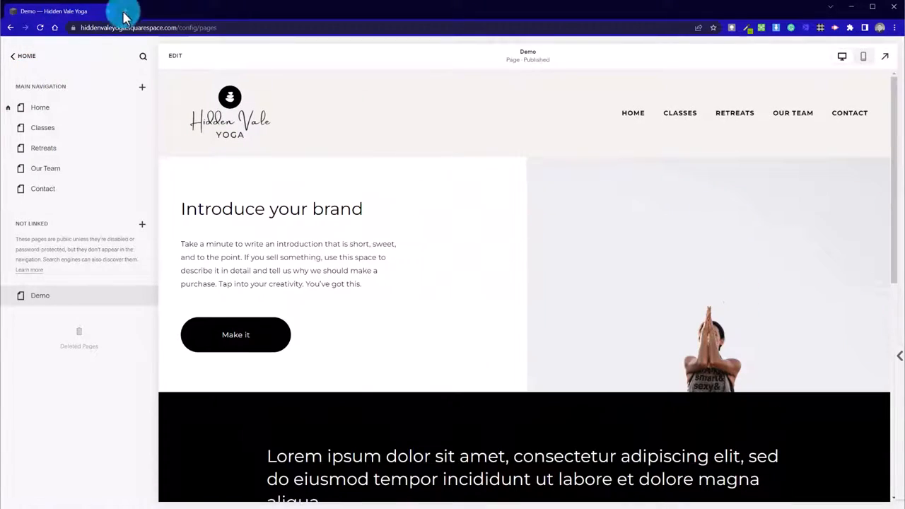
pyautogui.click(175, 56)
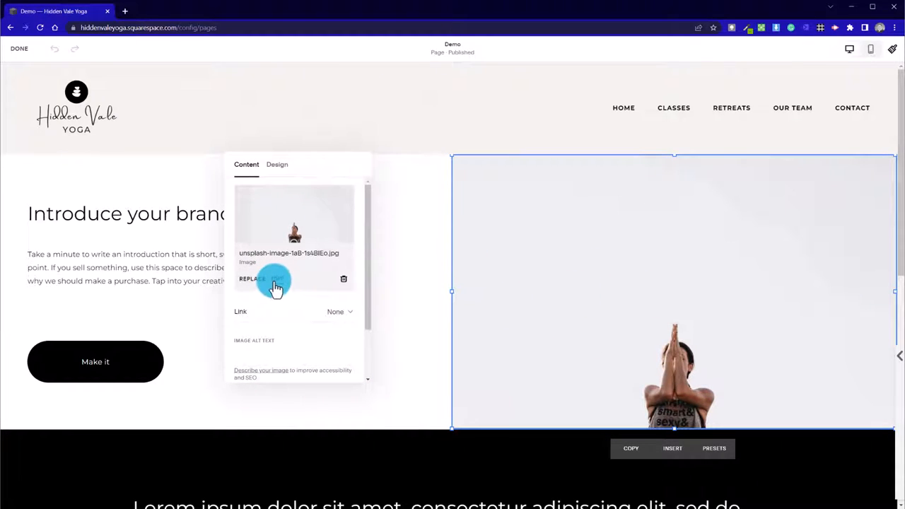
# - Give the hero yoga image a 3:2 landscape crop ratio in the crop editor
pyautogui.click(251, 279)
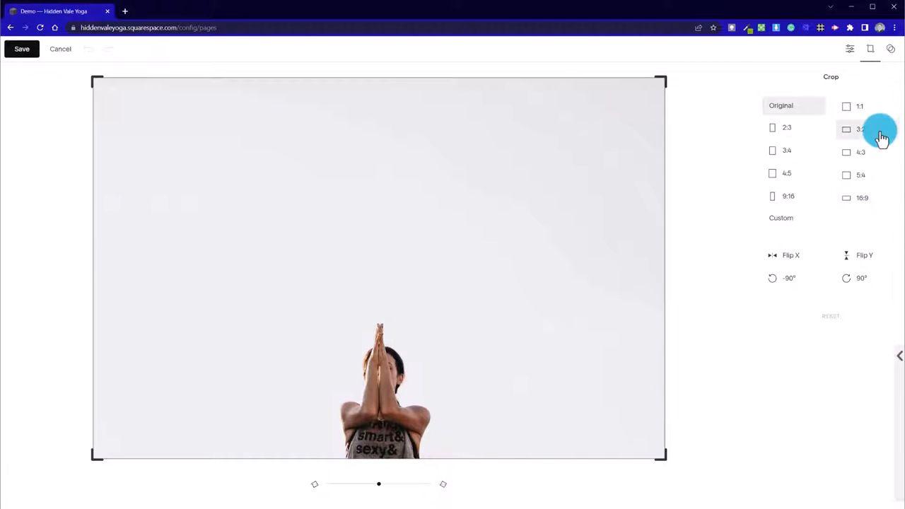
pyautogui.click(859, 129)
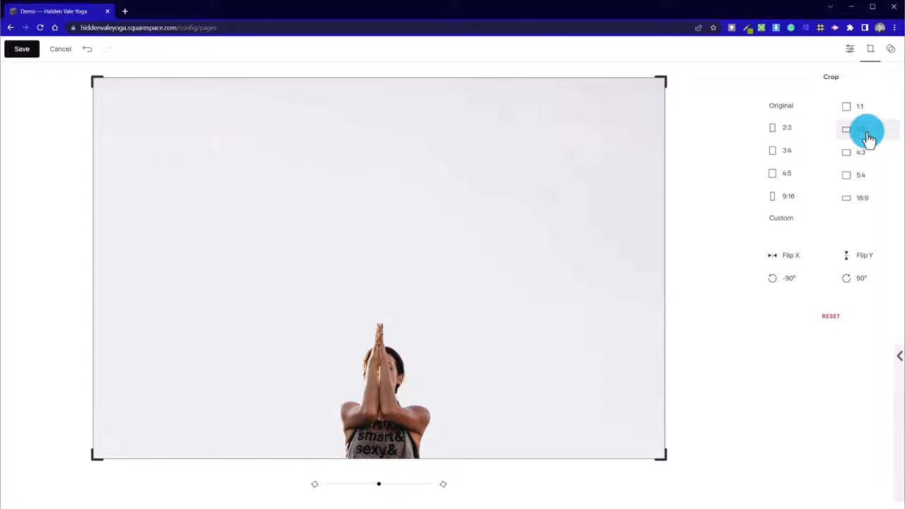
pyautogui.click(859, 129)
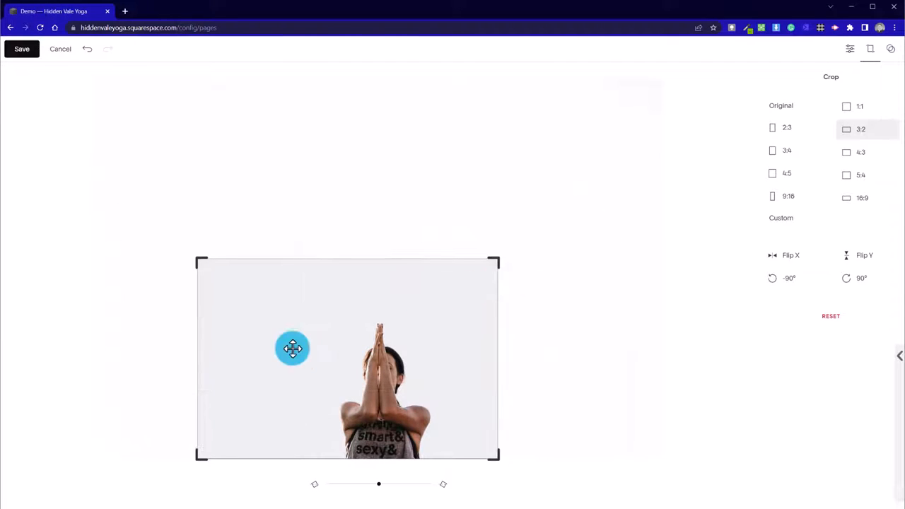
# - Tighten the crop frame around the woman and save the crop permanently
pyautogui.moveTo(293, 347); pyautogui.dragTo(331, 398)
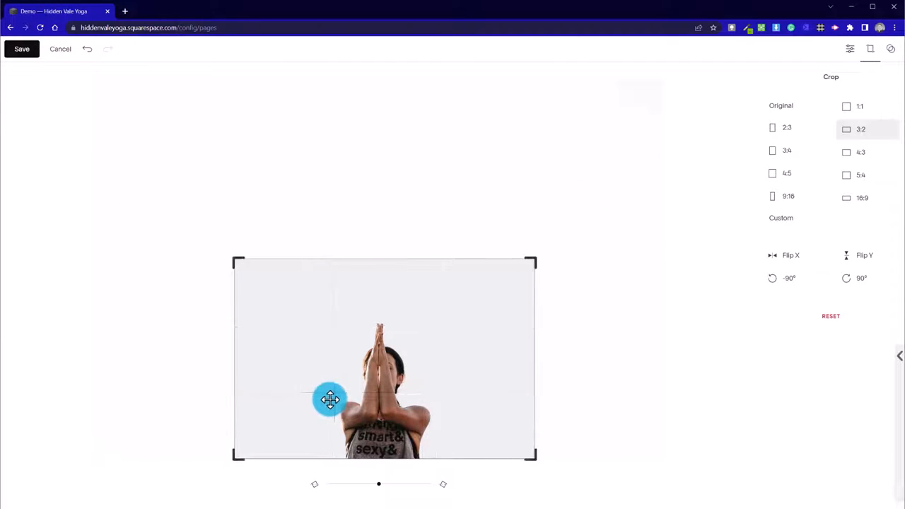
pyautogui.moveTo(330, 398); pyautogui.dragTo(492, 276)
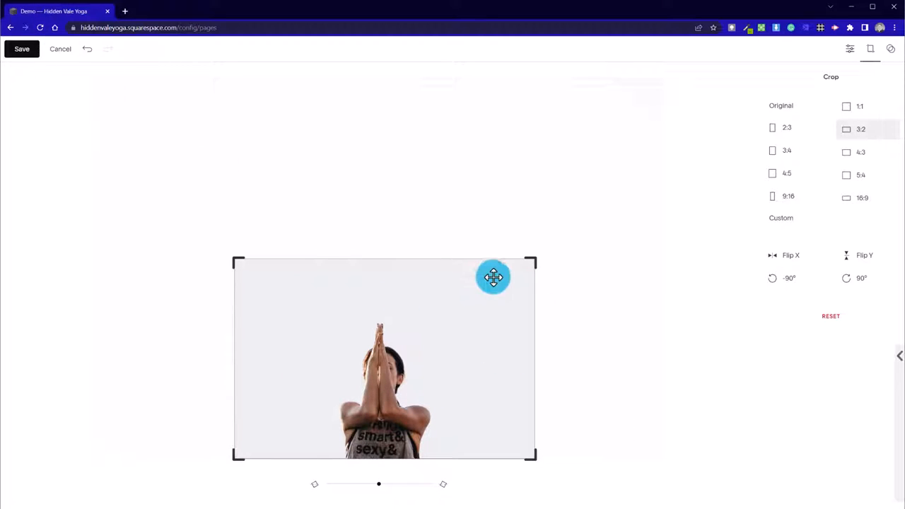
pyautogui.moveTo(492, 276); pyautogui.dragTo(437, 347)
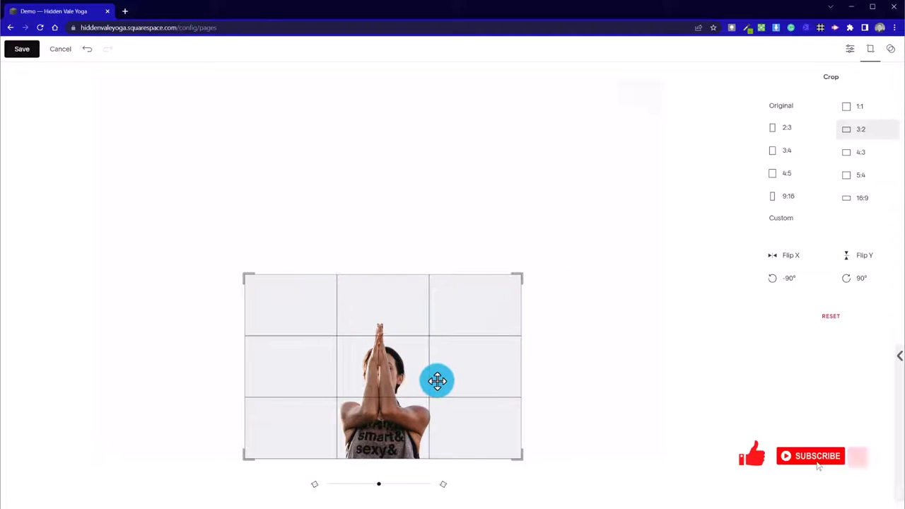
pyautogui.moveTo(437, 381); pyautogui.dragTo(394, 296)
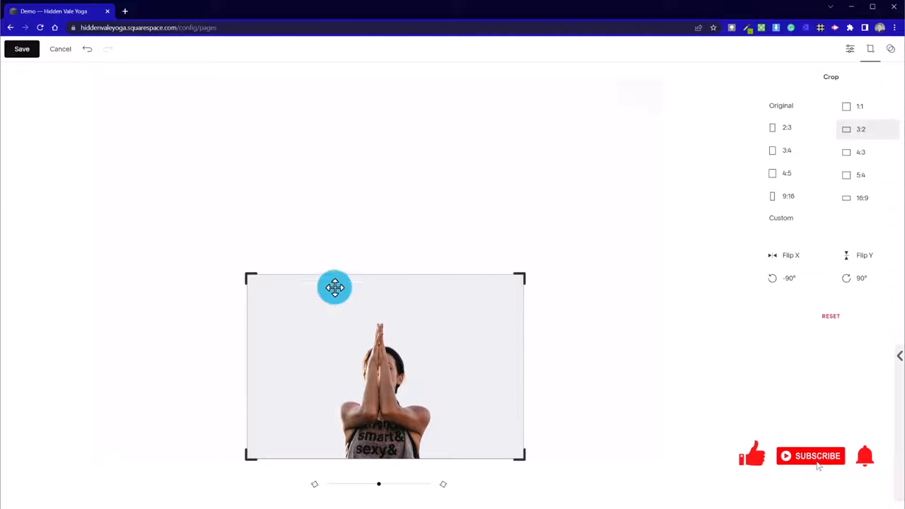
pyautogui.moveTo(334, 287); pyautogui.dragTo(461, 455)
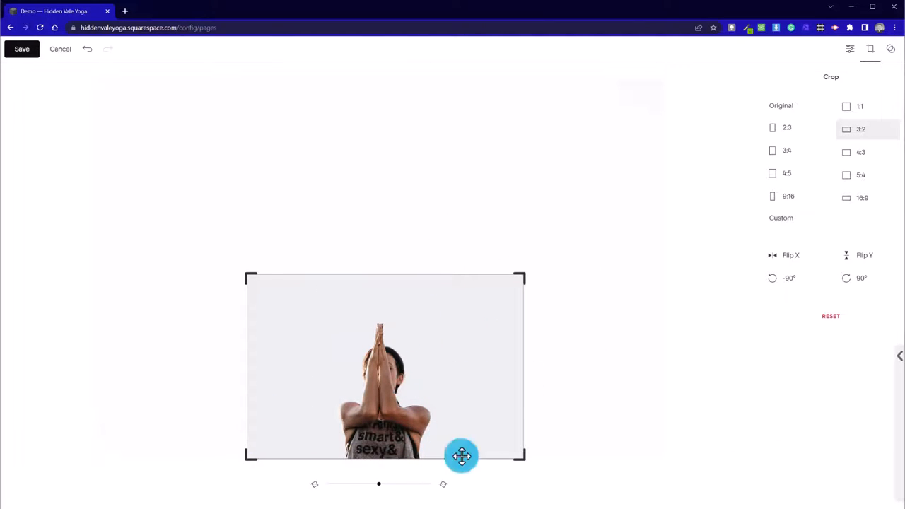
pyautogui.click(21, 48)
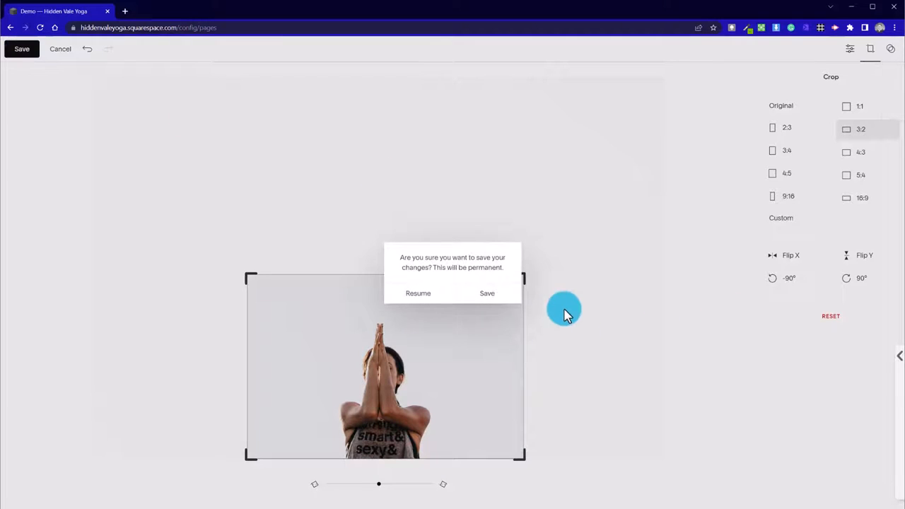
pyautogui.click(486, 293)
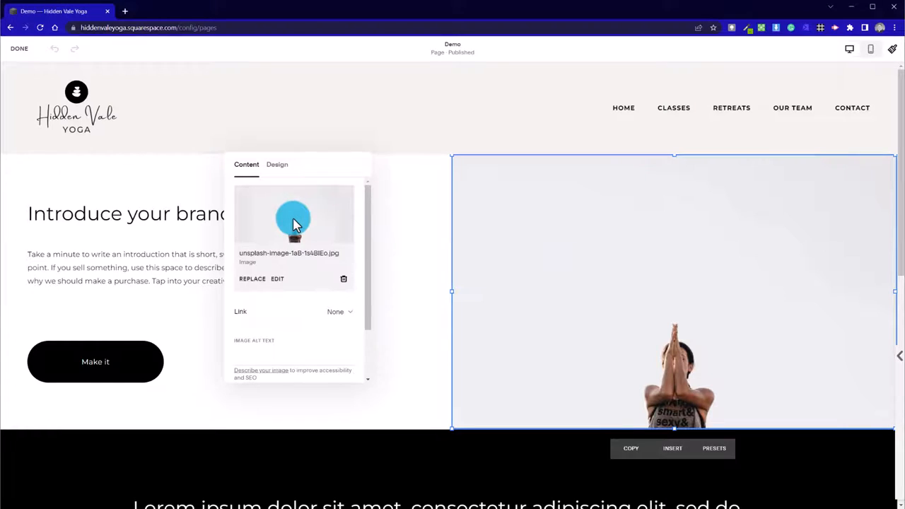
# - Close the hero image settings, review the page, and save and exit editing
pyautogui.click(342, 278)
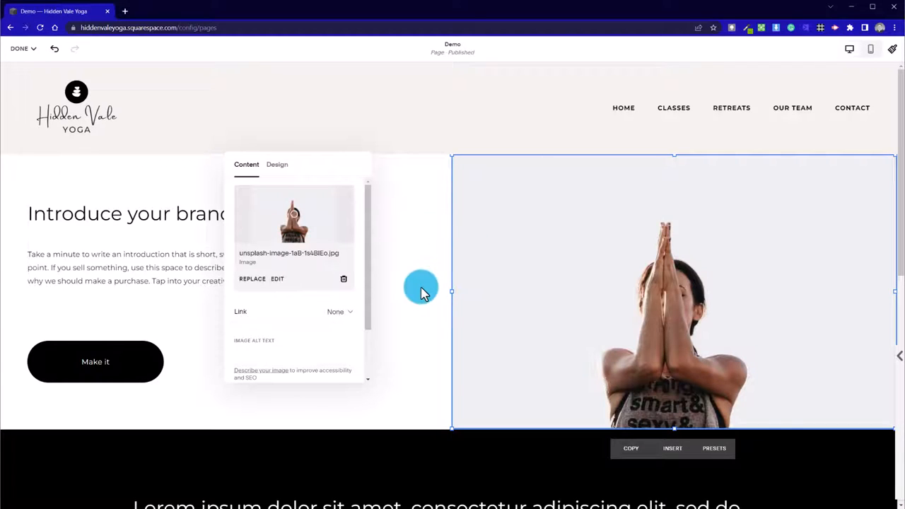
pyautogui.click(421, 288)
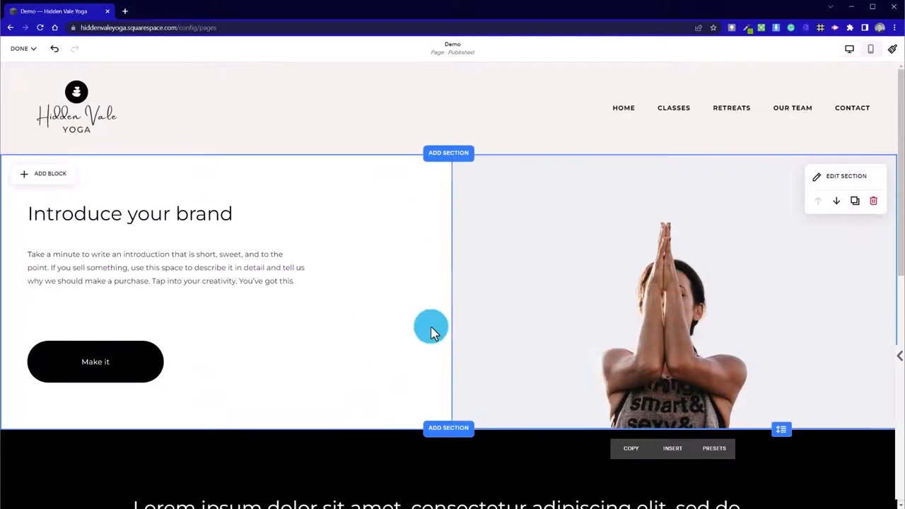
pyautogui.scroll(-3)
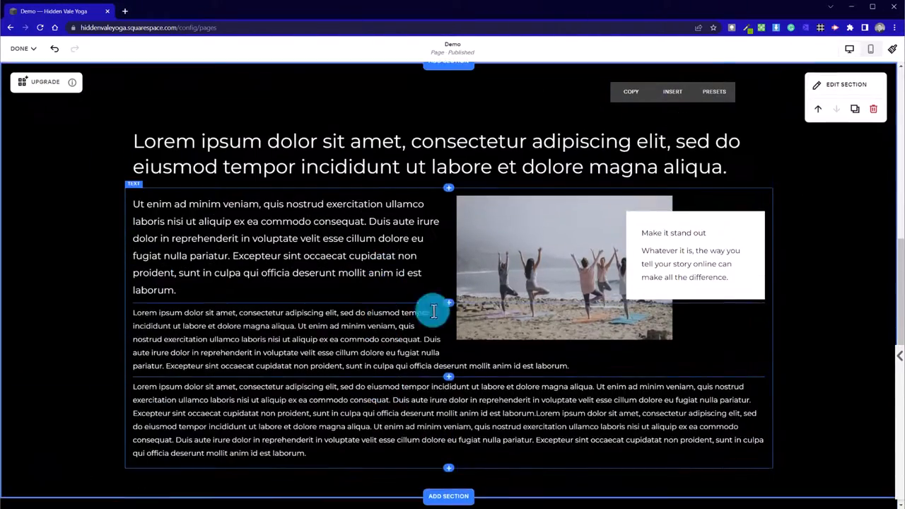
pyautogui.scroll(3)
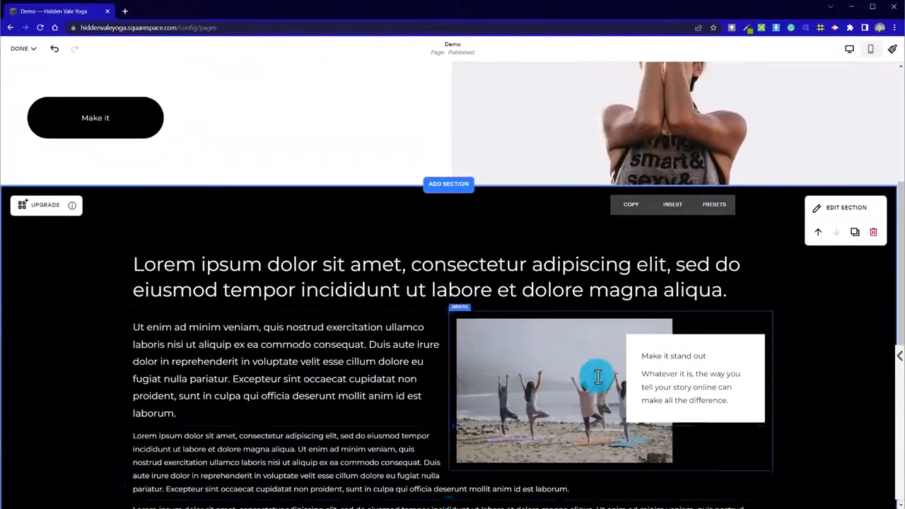
pyautogui.scroll(-3)
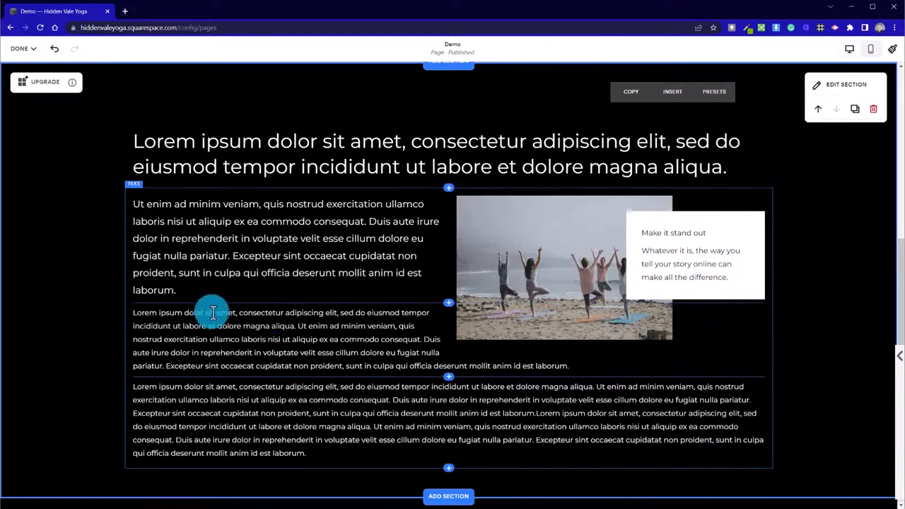
pyautogui.scroll(3)
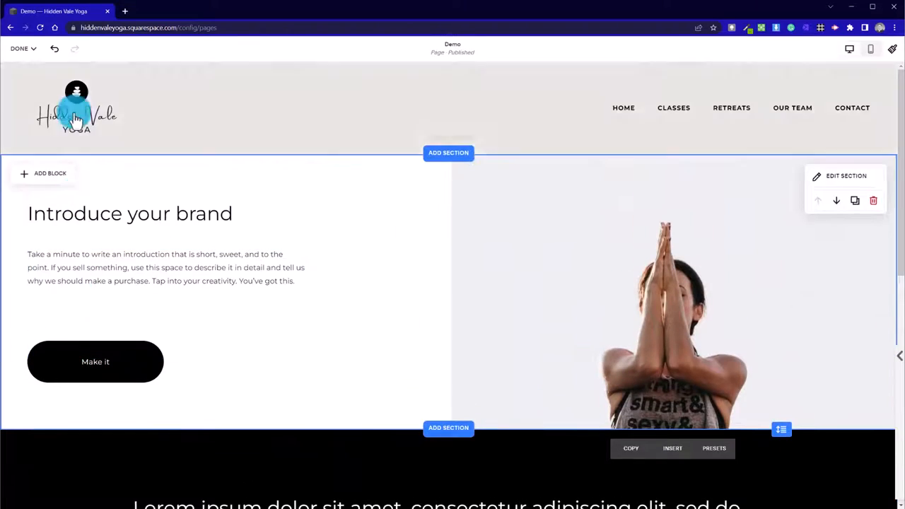
pyautogui.click(20, 48)
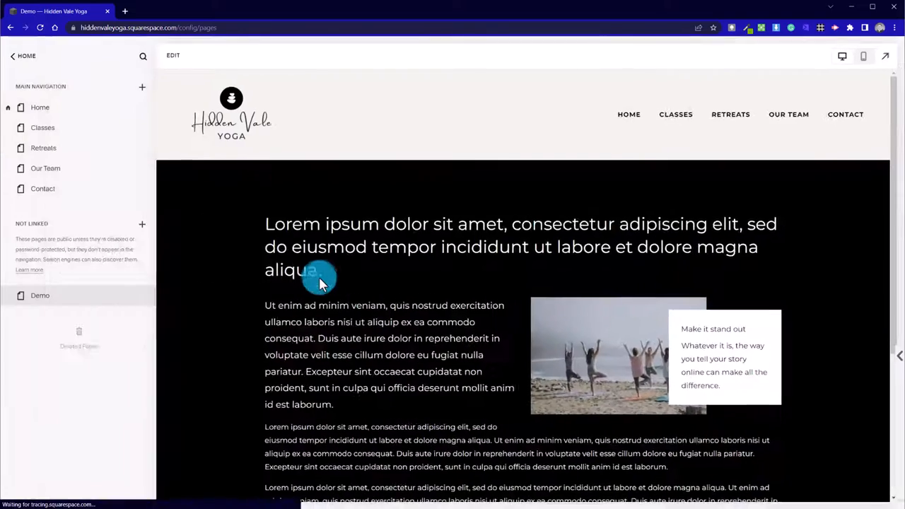